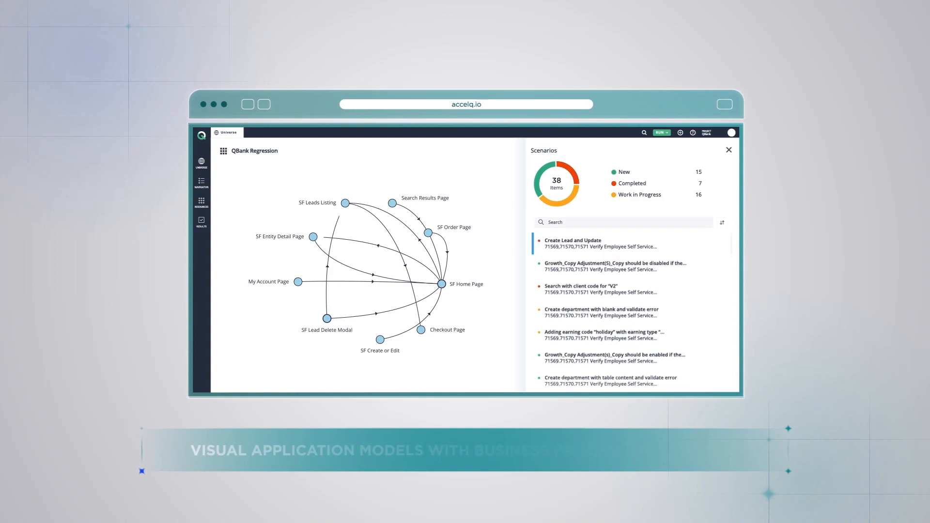
- Open the Create Lead and Update scenario to show its nine test steps
left_click(574, 240)
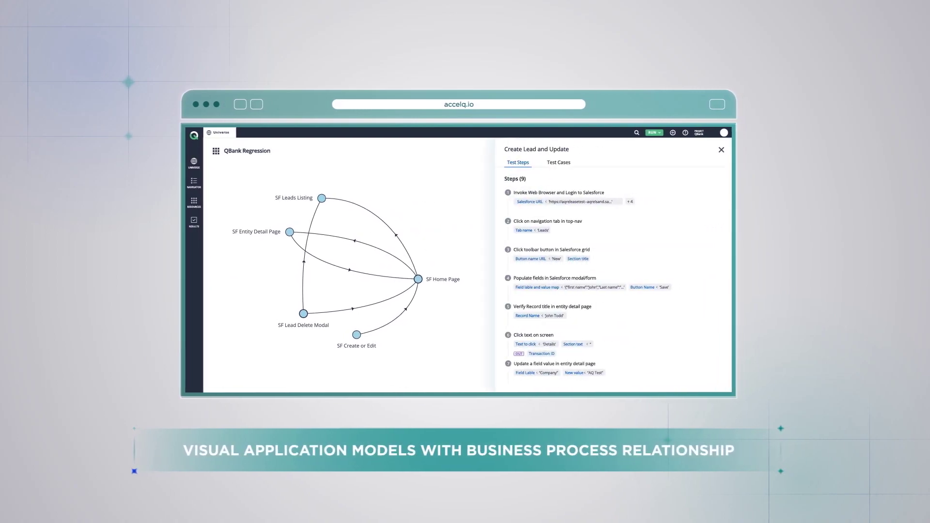